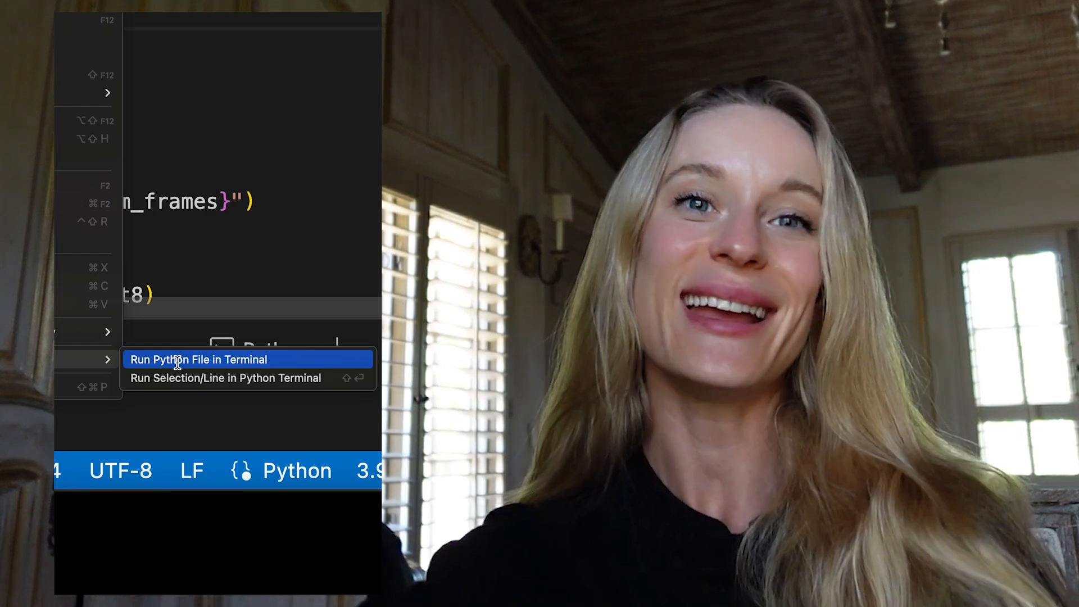
# Run the invisible-cloak Python file in the terminal to open the live webcam window.
pyautogui.click(200, 359)
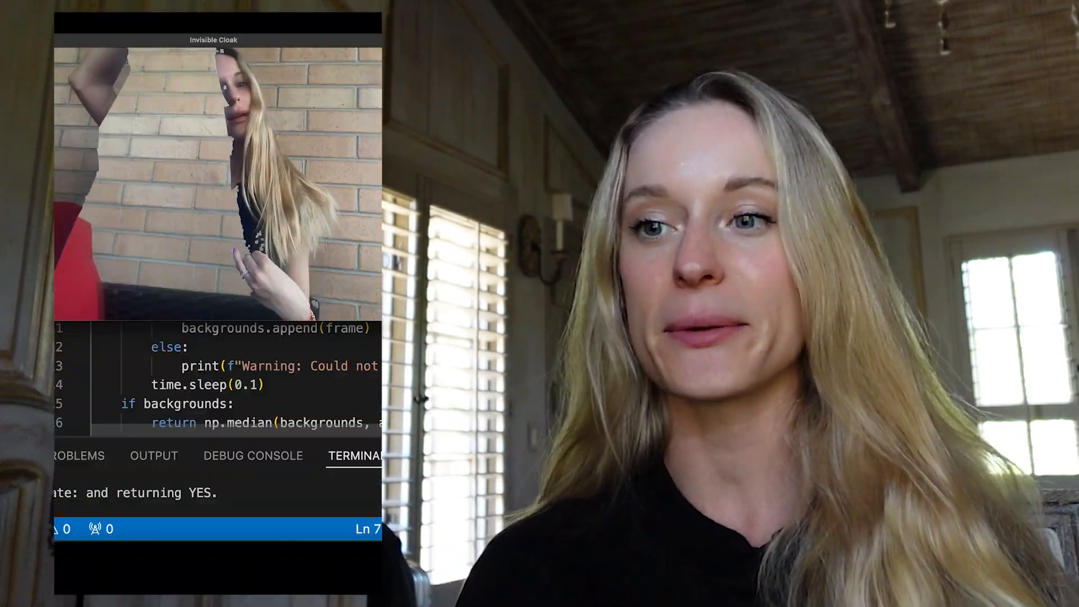